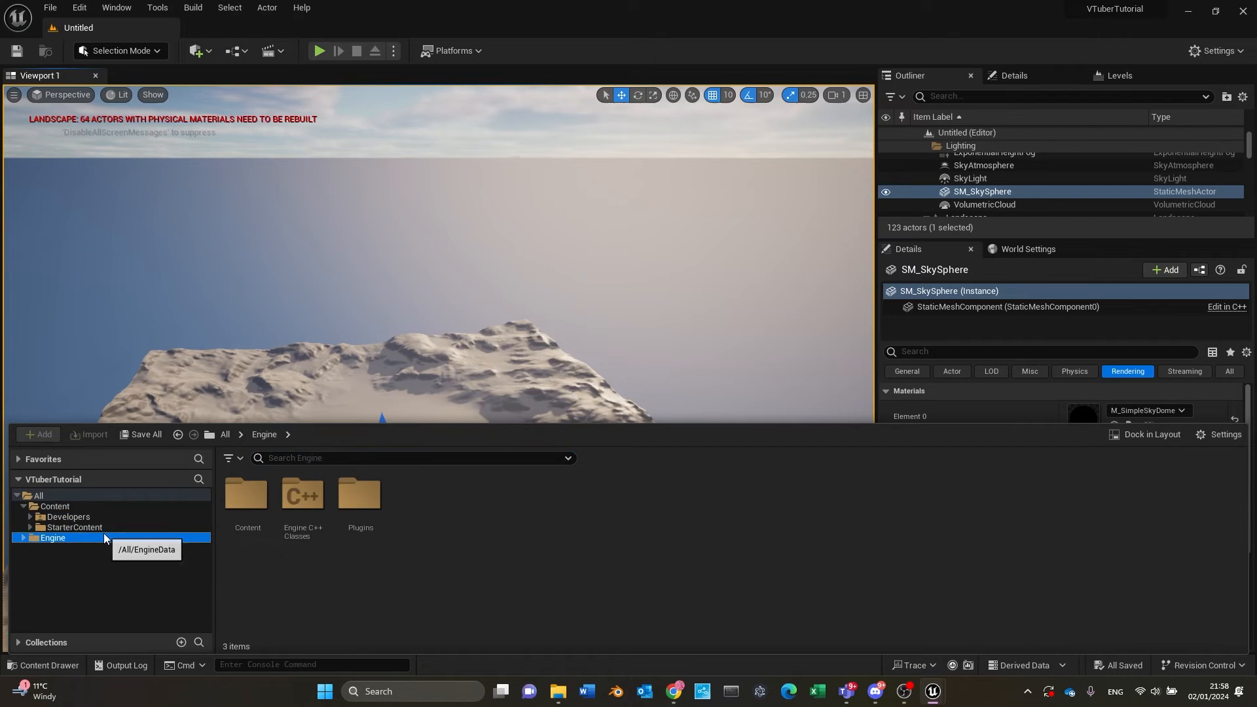
# Load the Minimal_Default level from StarterContent > Maps in the Content Drawer
pyautogui.click(74, 527)
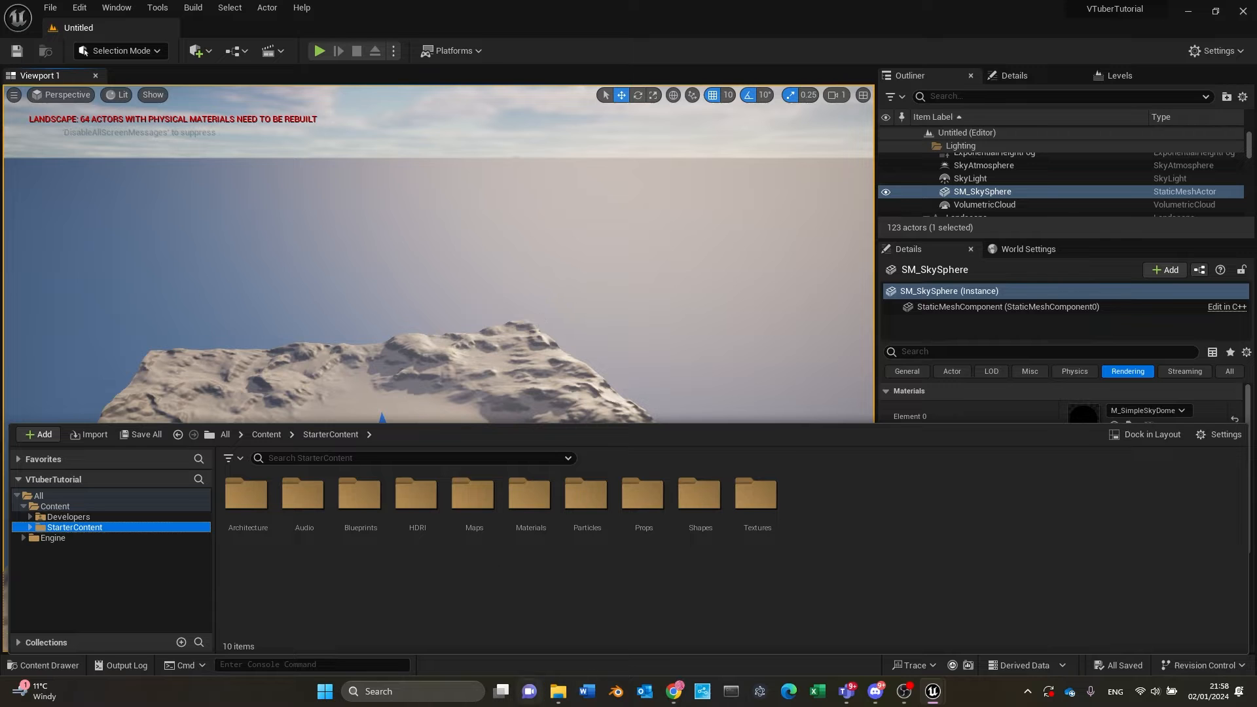
pyautogui.doubleClick(359, 495)
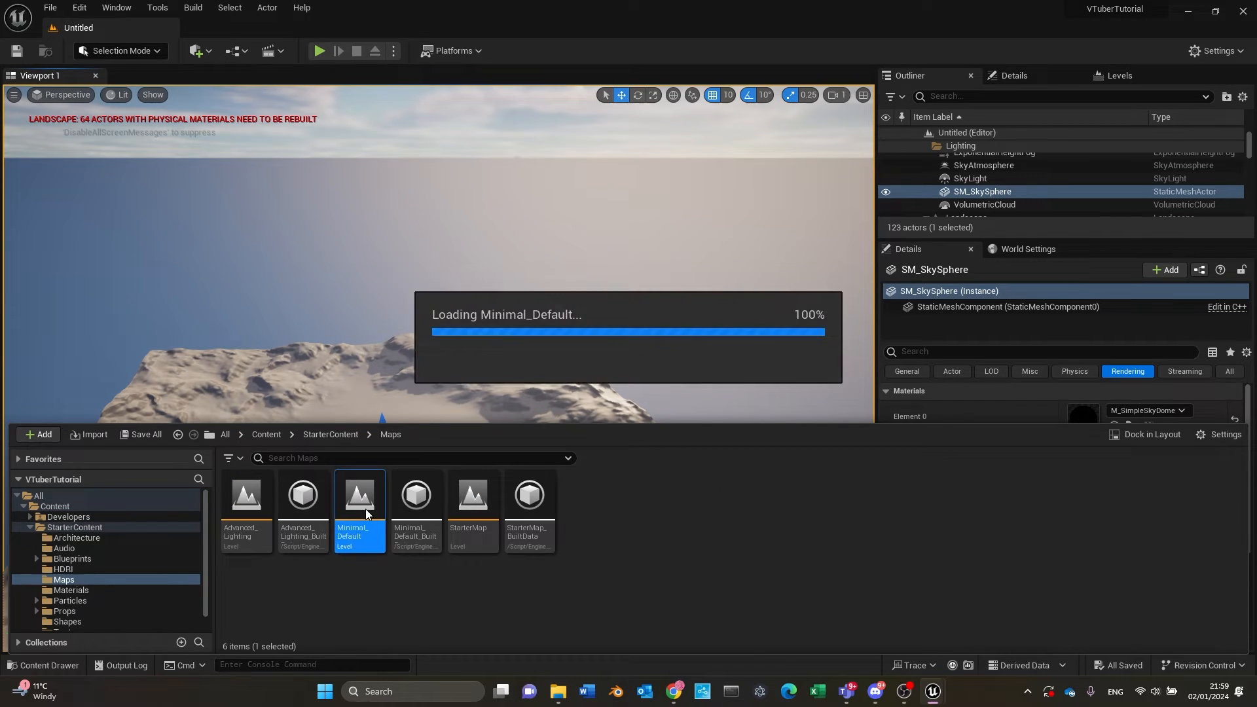
pyautogui.doubleClick(359, 495)
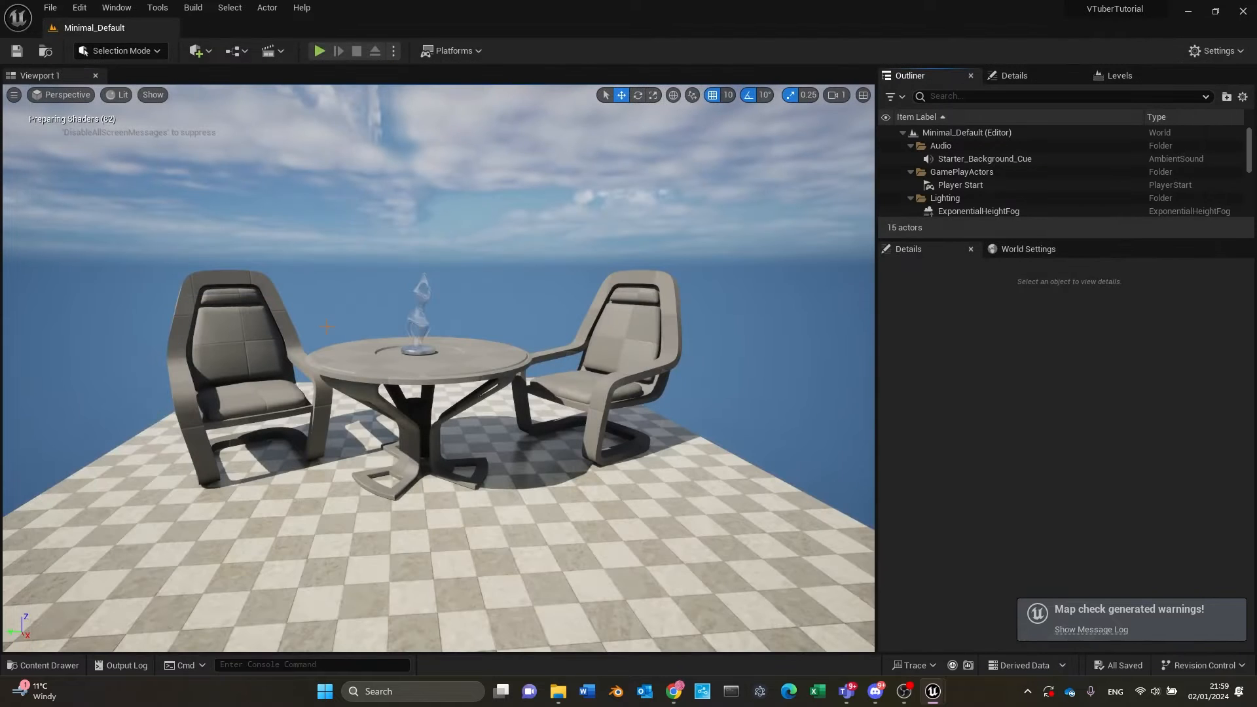
# Bring up the MetaHuman website with Unreal Engine 5.3 selected
pyautogui.click(45, 666)
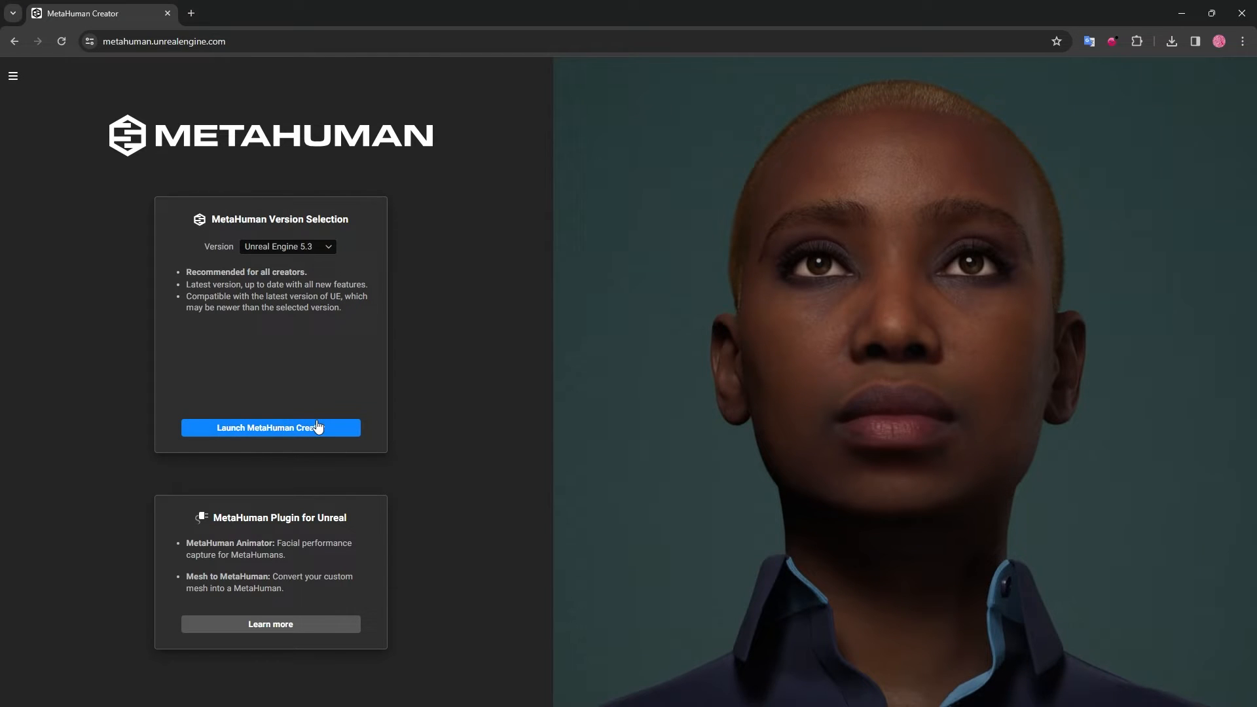
# Launch MetaHuman Creator and create a new character from the Bernice preset
pyautogui.click(271, 428)
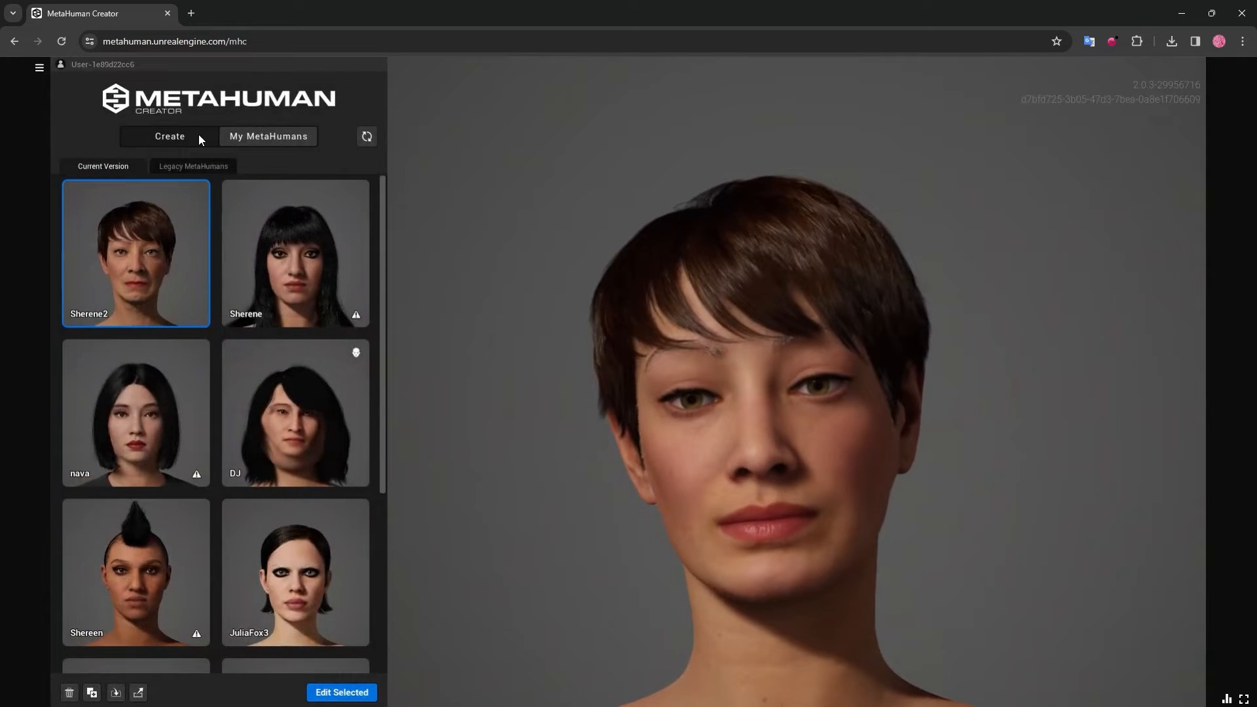
pyautogui.click(169, 135)
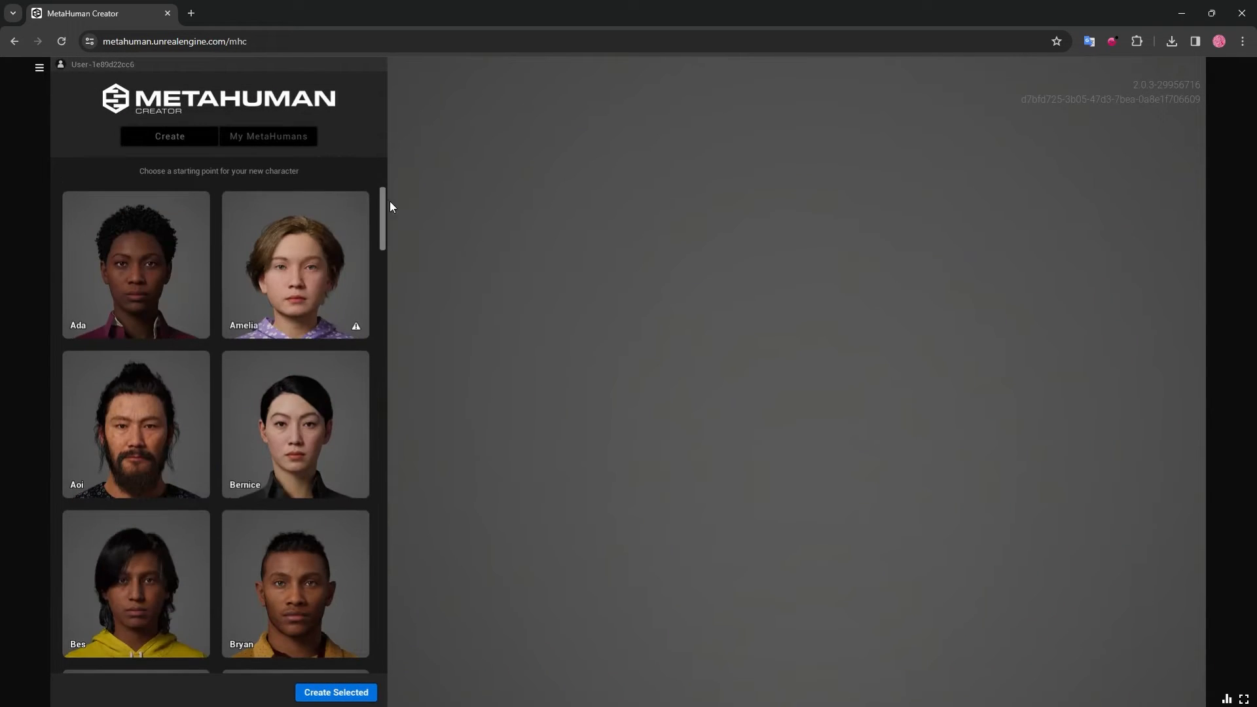
pyautogui.scroll(-3)
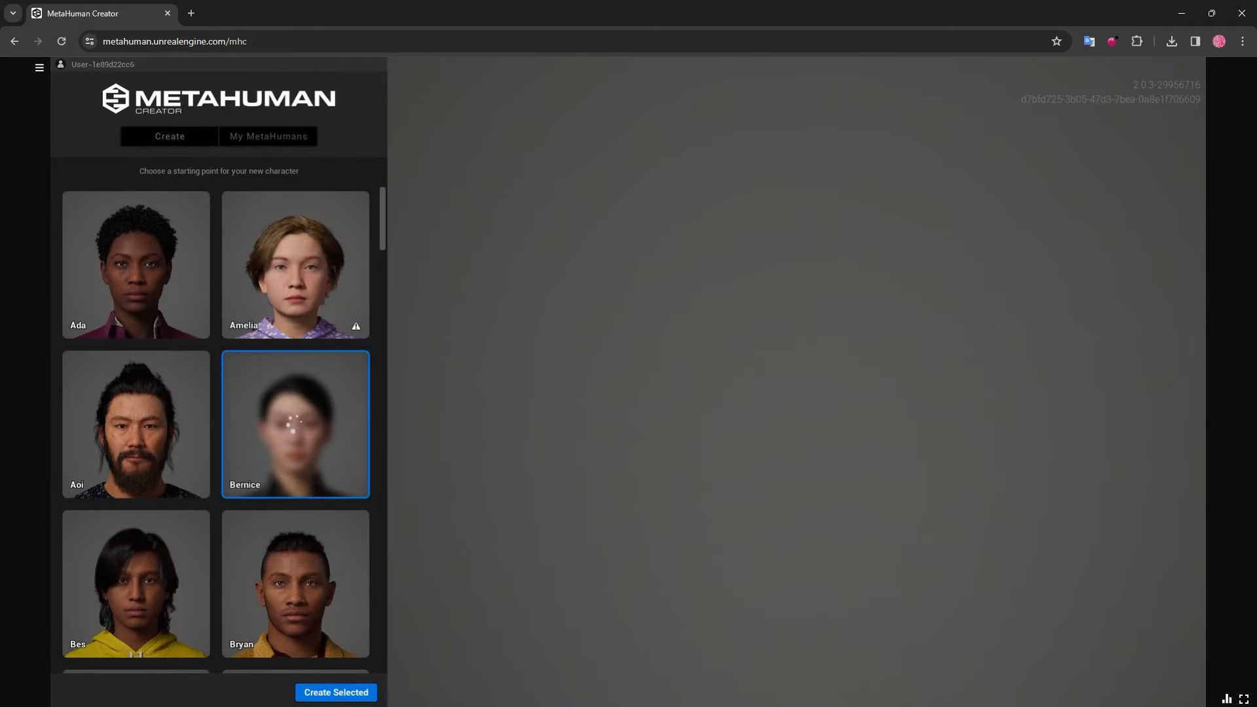
pyautogui.click(336, 692)
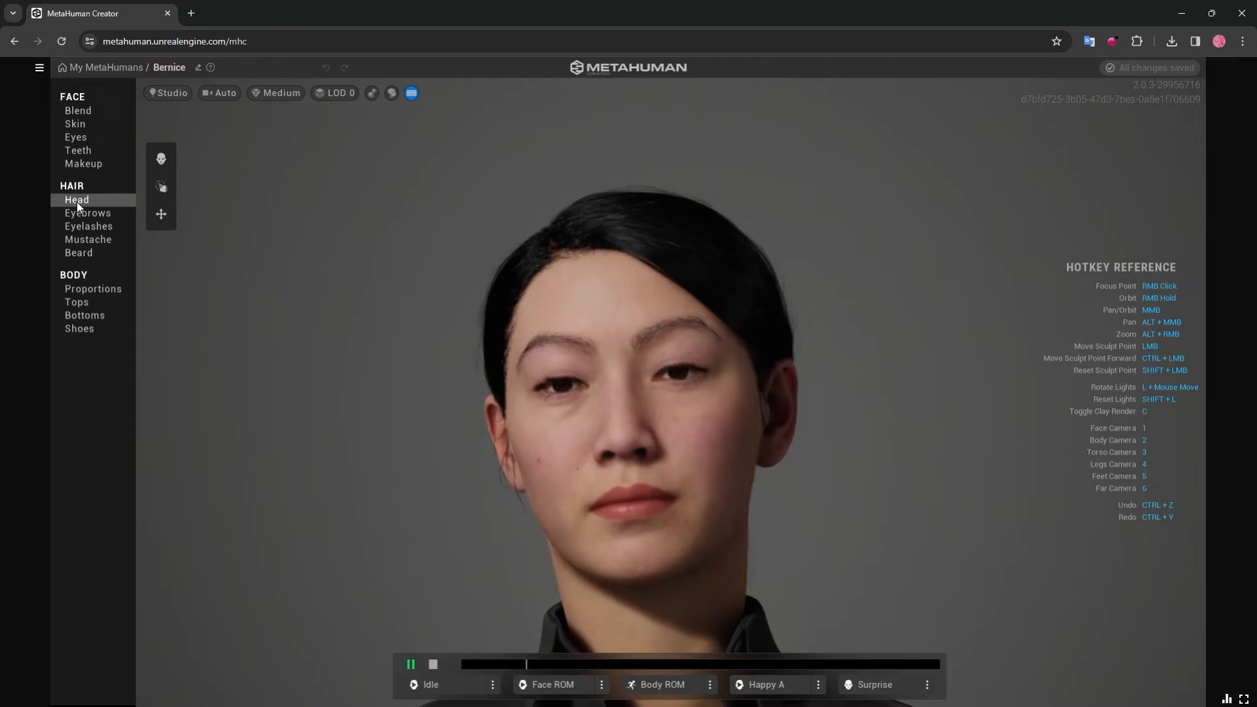
# View Bernice's face Blend presets, then return to Unreal Engine's add-content options
pyautogui.click(78, 111)
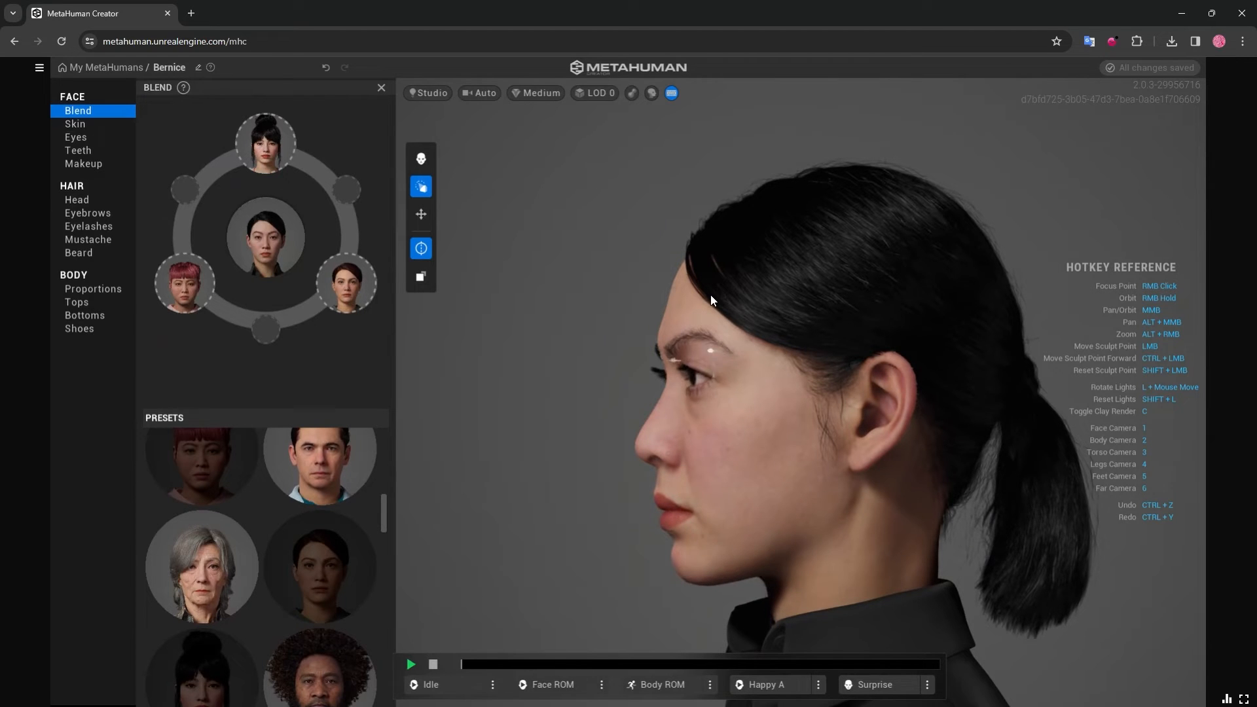
pyautogui.click(78, 199)
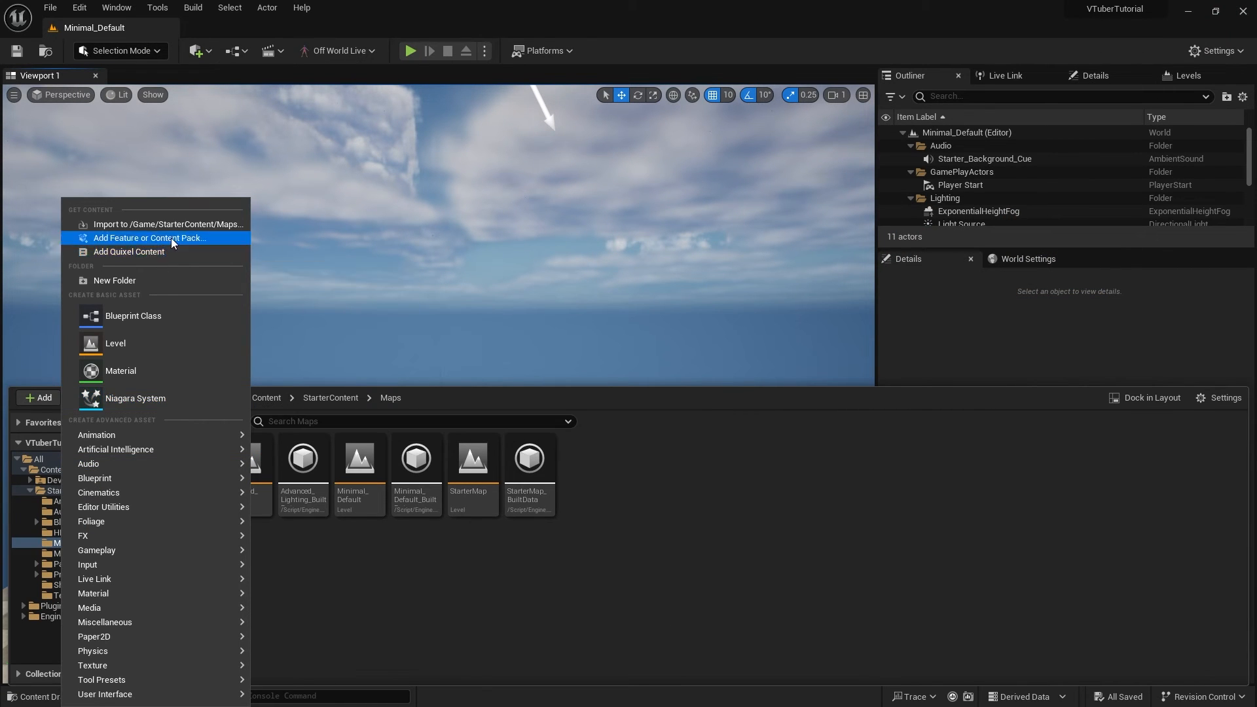
# Open Quixel Bridge from Add Quixel Content, showing My MetaHumans
pyautogui.click(129, 252)
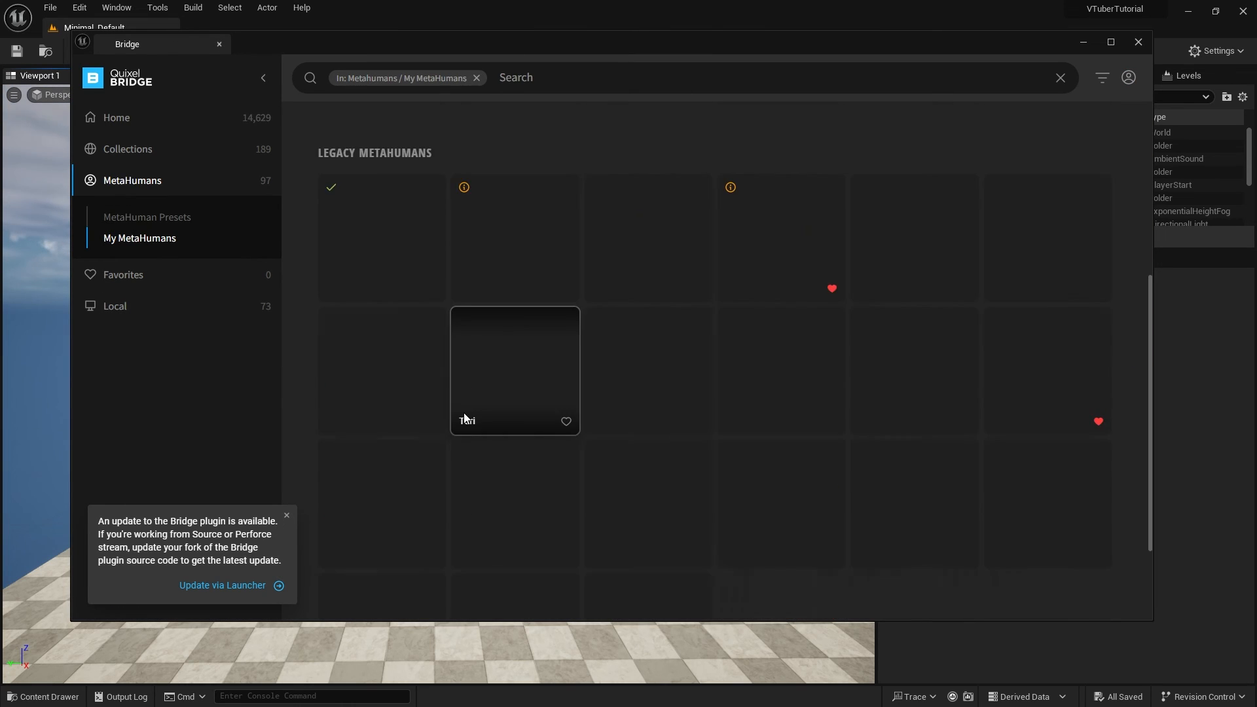